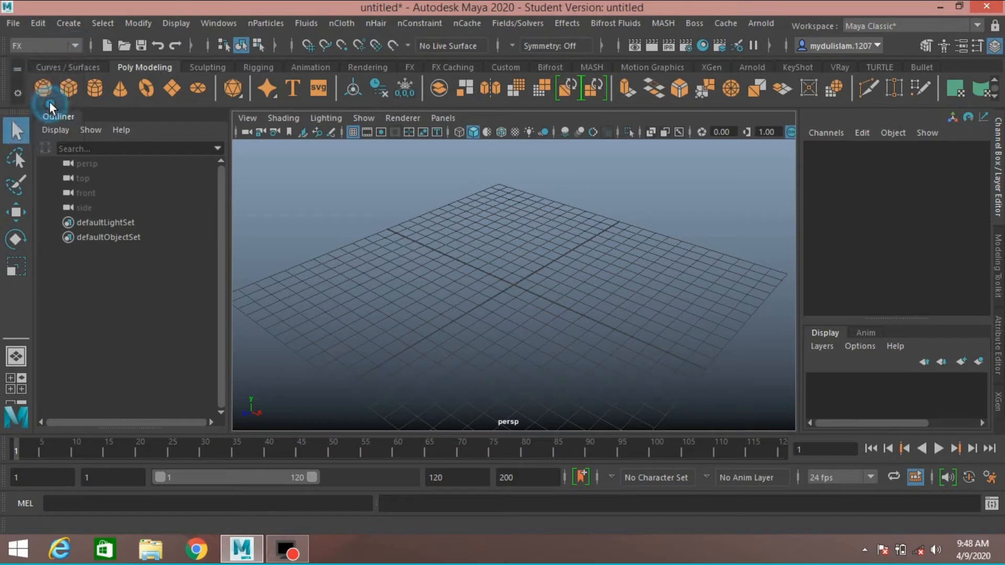
Open the nParticles menu to reach the Create Emitter option box.
click(265, 23)
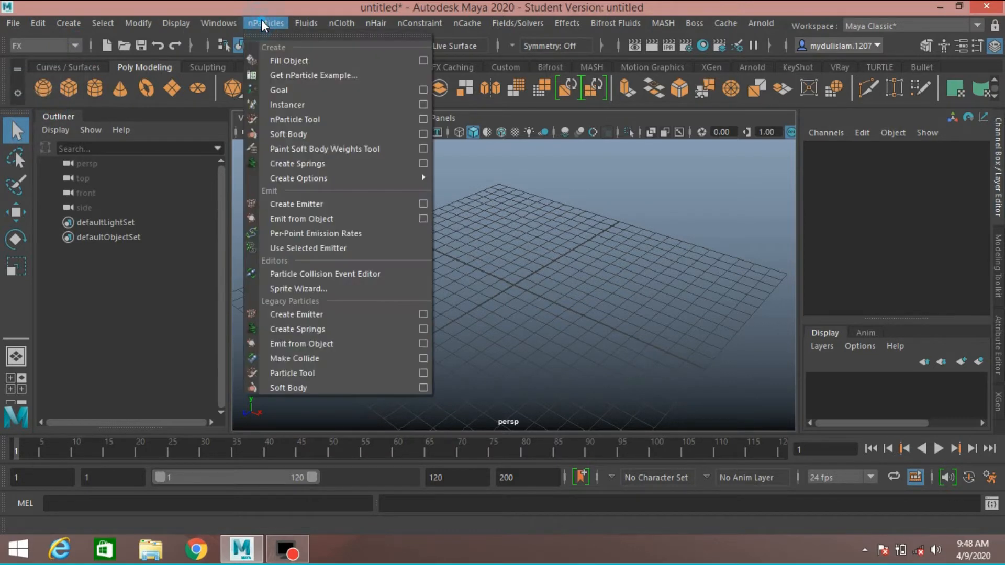
mouse_move(296, 203)
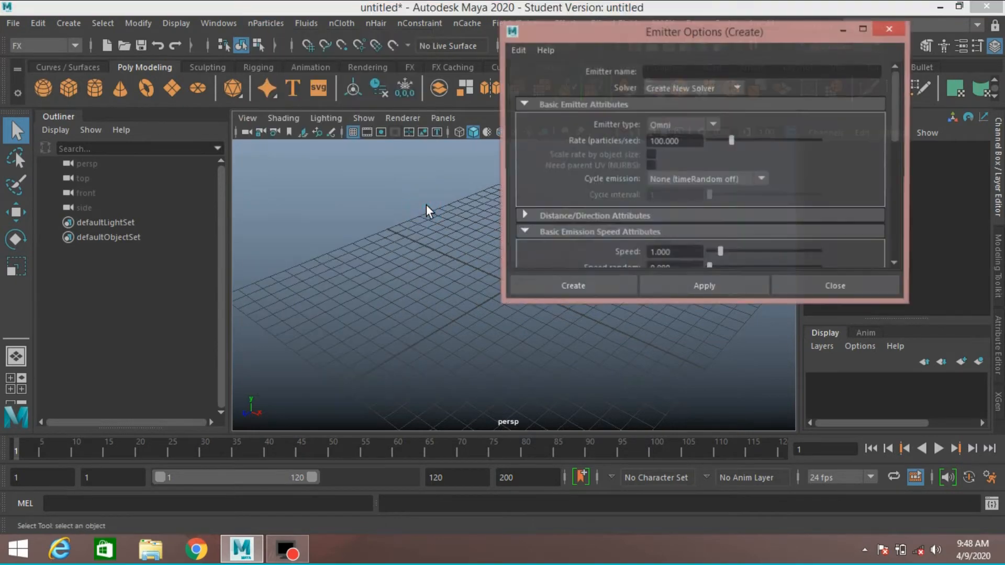
Set Emitter type to Volume with a rate of 50 particles per second.
click(517, 50)
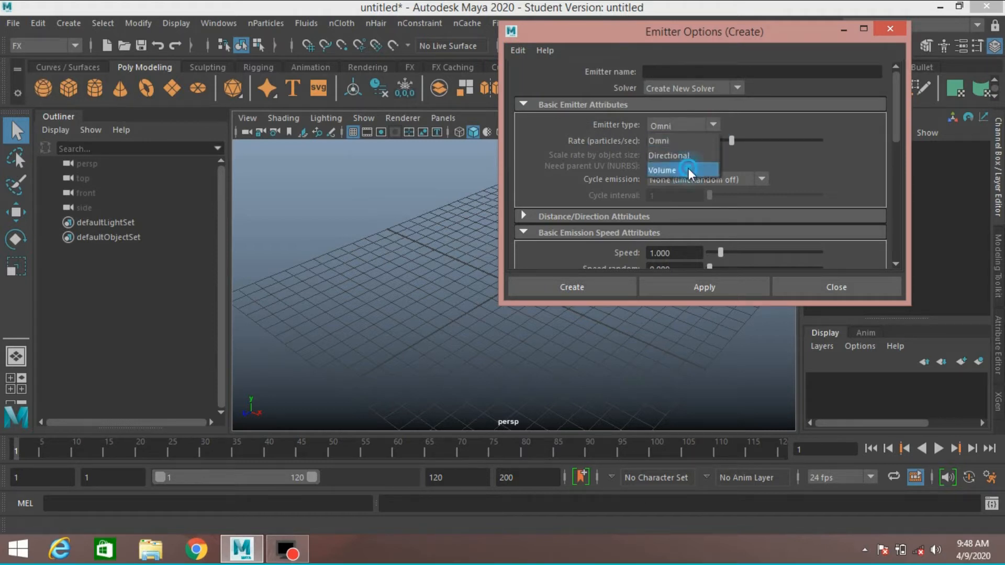
click(662, 169)
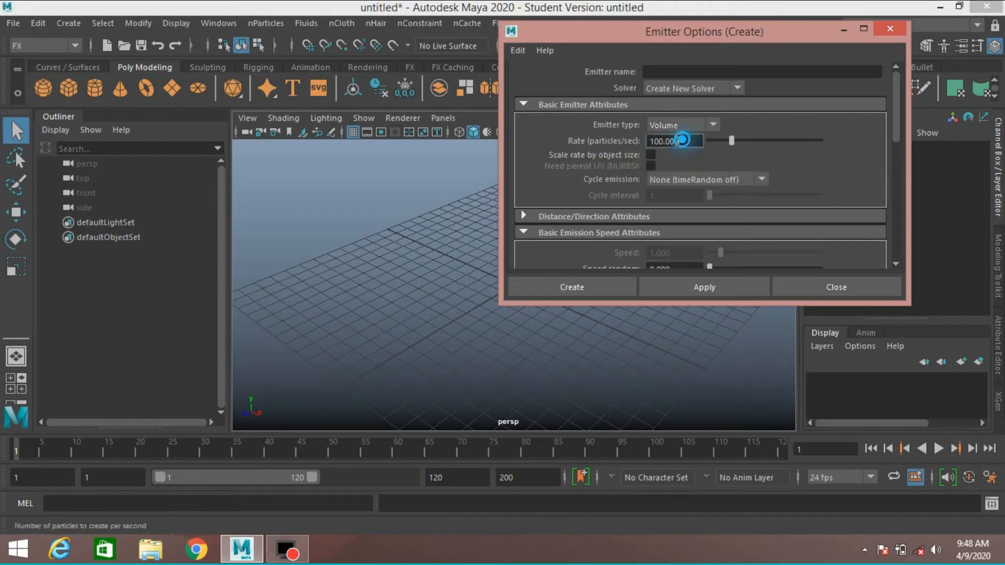
text(5)
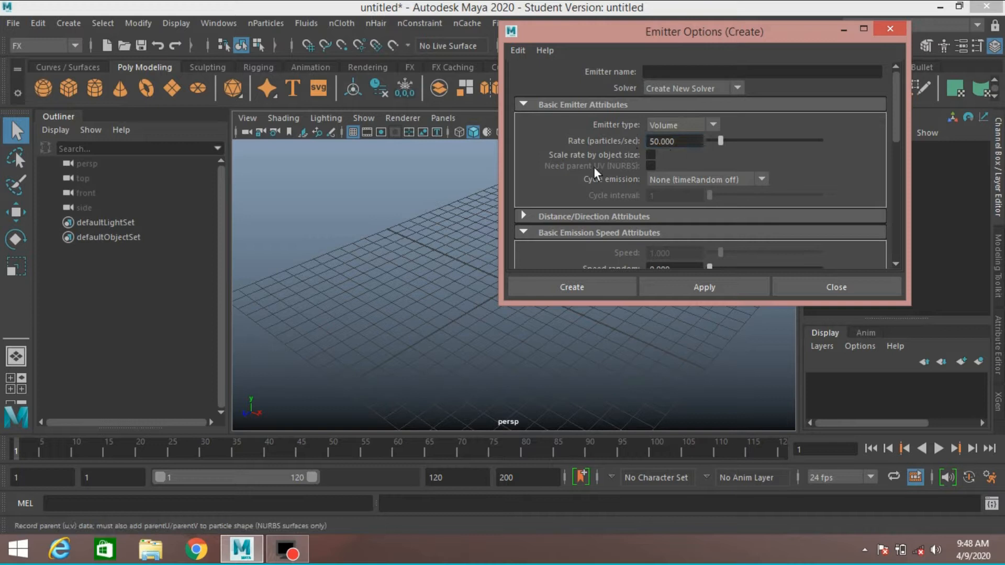
scroll(down, 3)
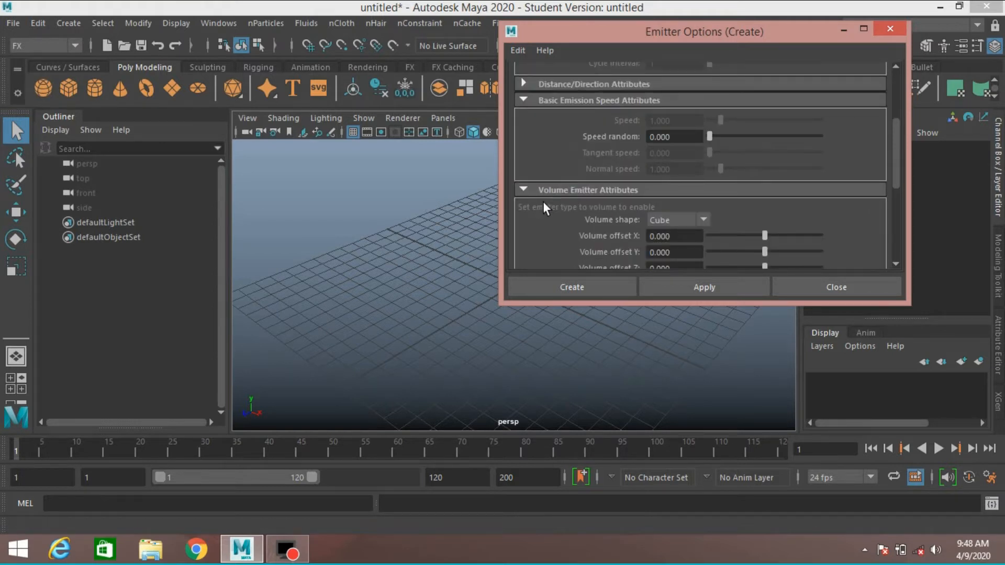
mouse_move(593, 234)
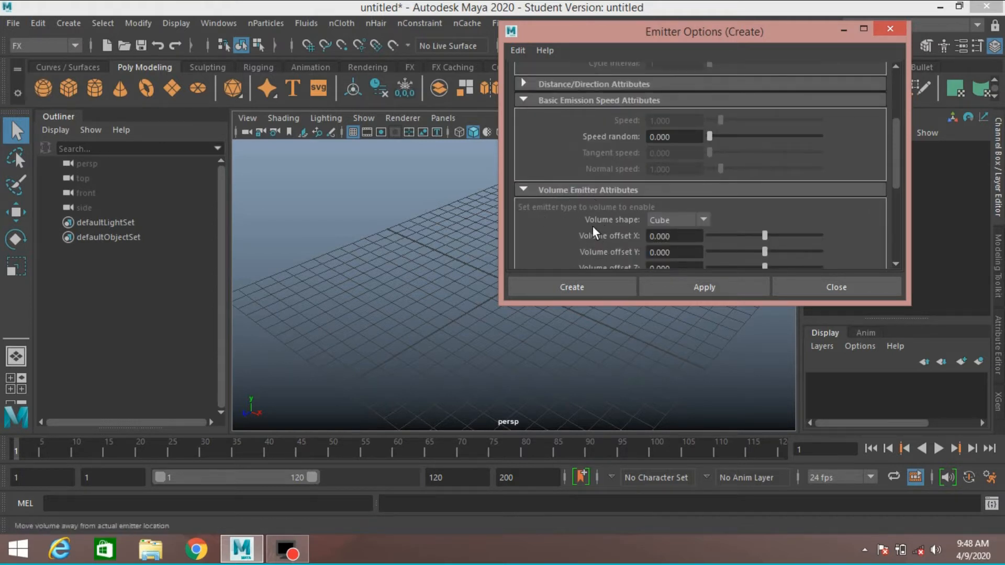
Choose a Cylinder volume shape, with Away from axis speed 5 and Random direction 4.
click(702, 220)
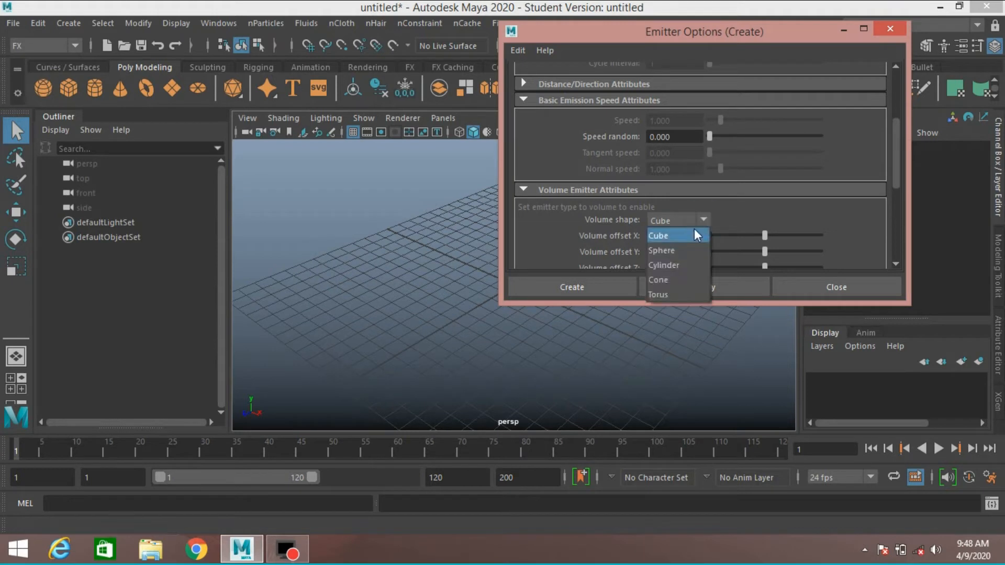
click(663, 264)
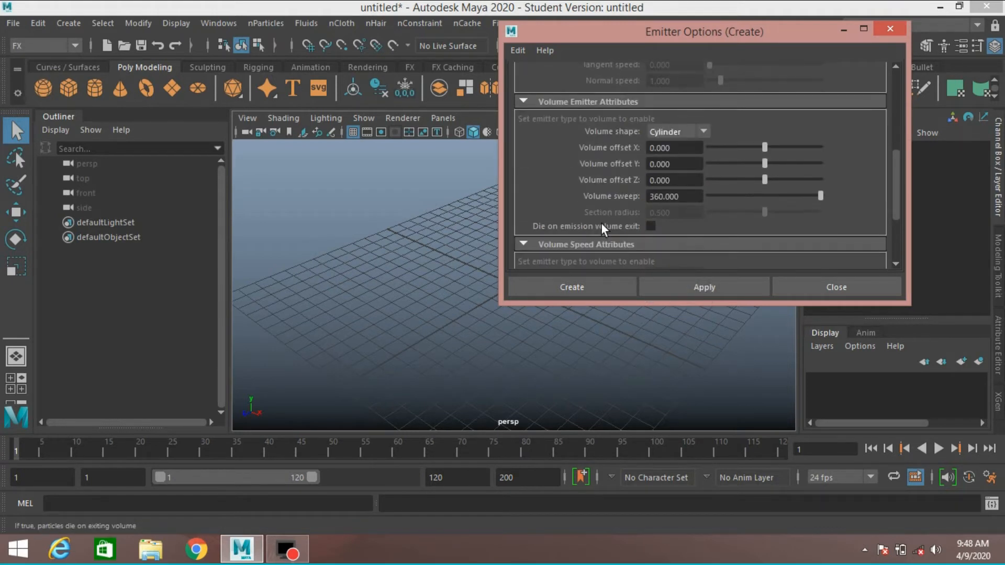
scroll(down, 3)
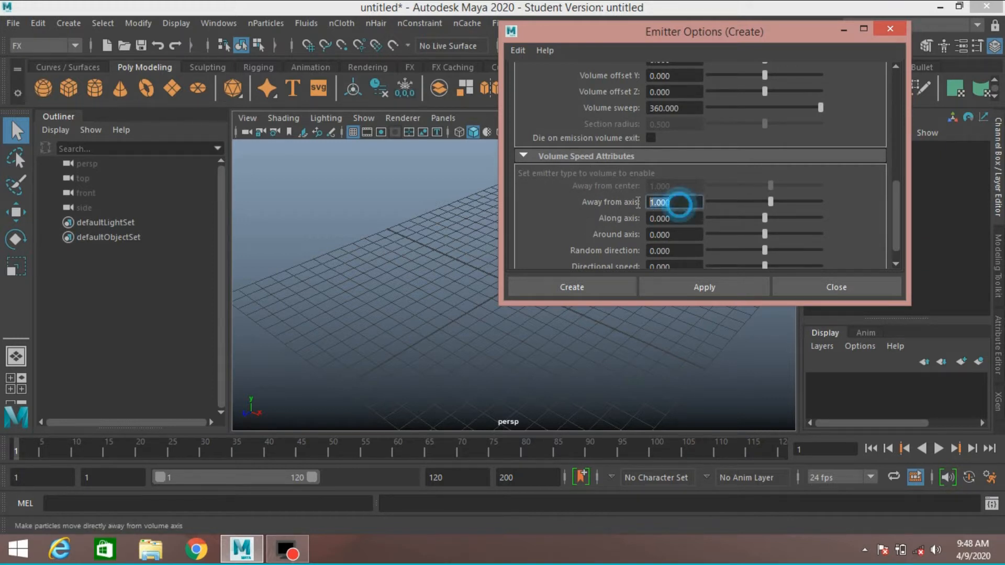
text(5)
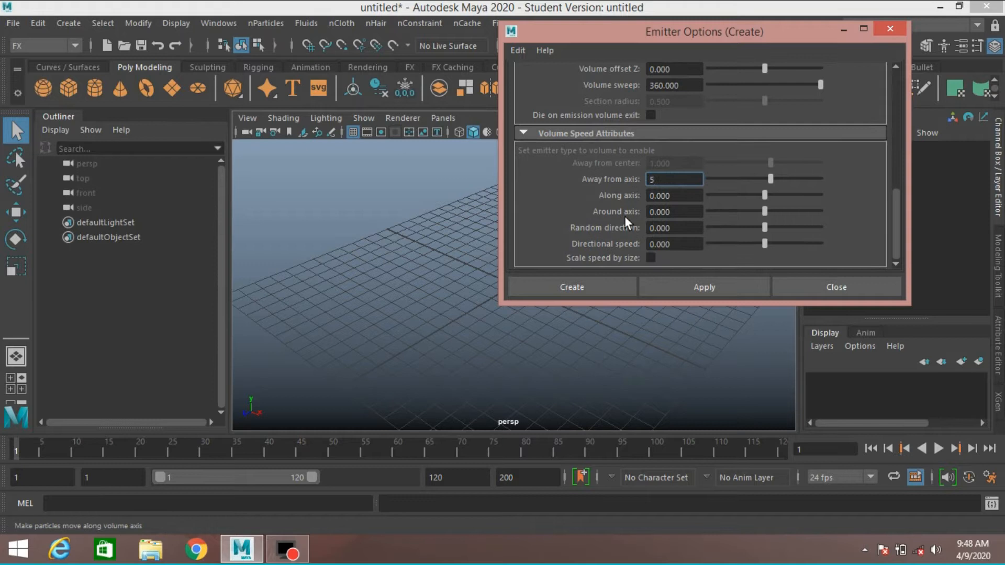
click(674, 228)
text(4.000)
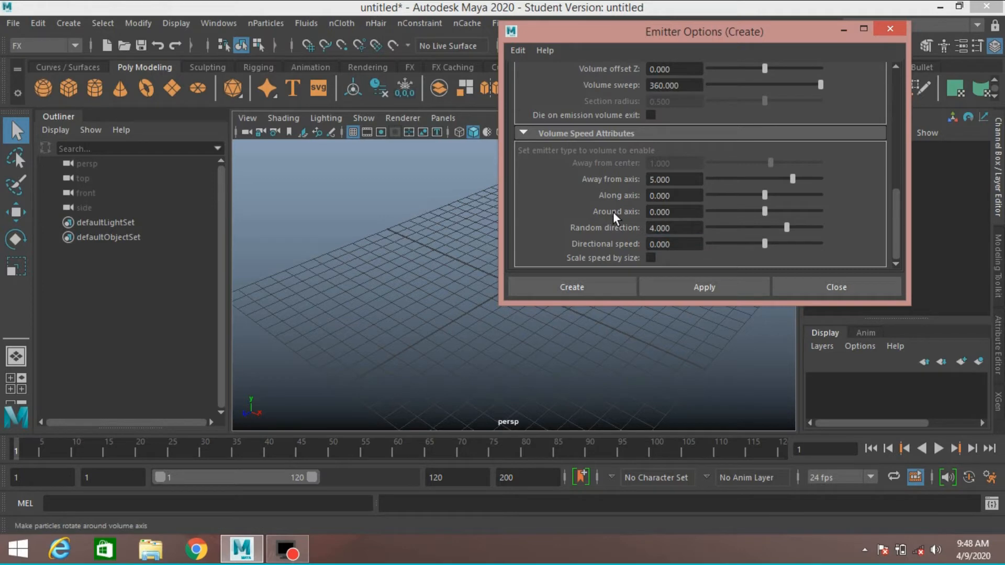
click(571, 286)
text(90)
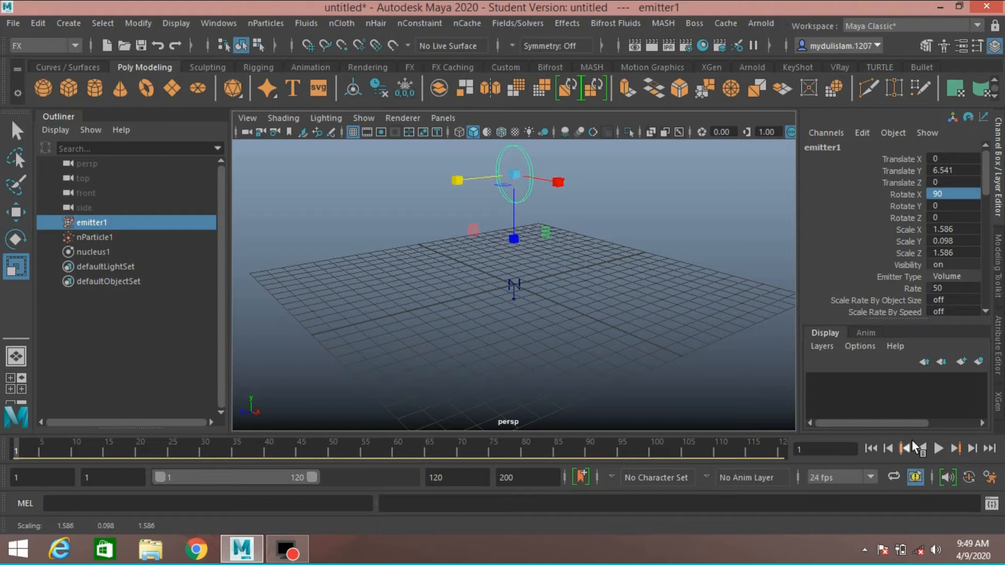
Play the simulation to watch particles spray from the flattened cylinder emitter.
click(938, 448)
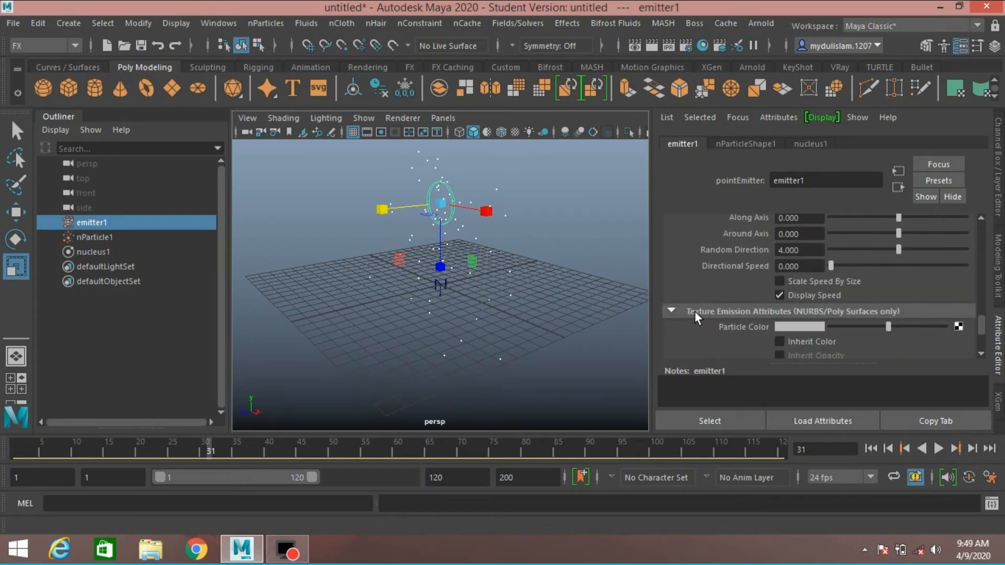
Switch to the nParticleShape1 tab and scroll down to its Shading section.
click(672, 311)
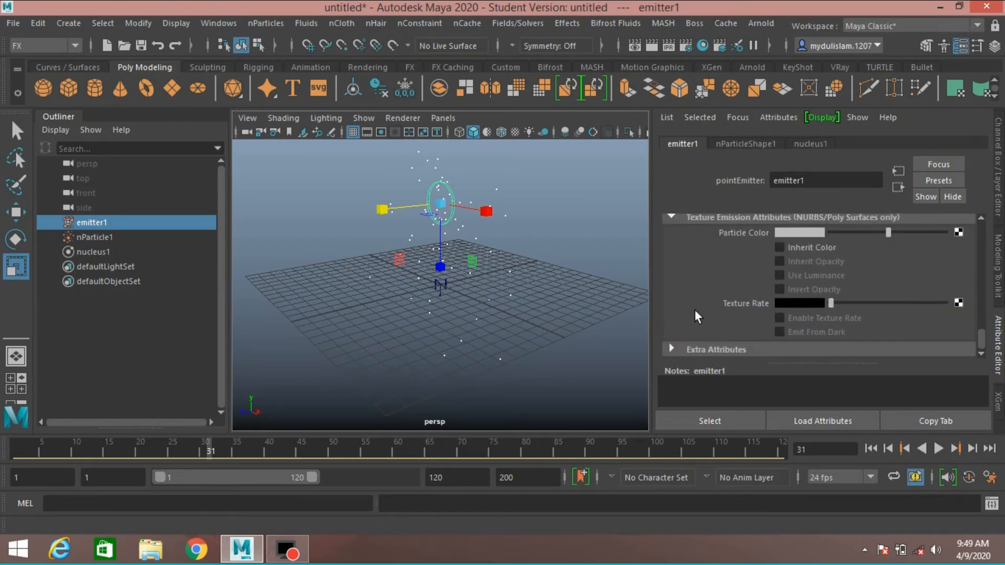
click(745, 144)
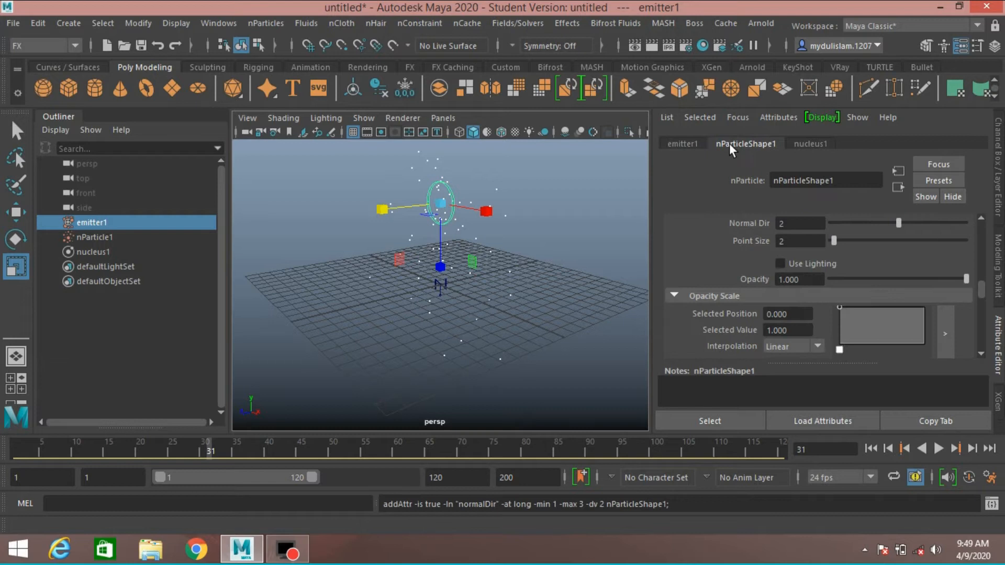
scroll(down, 3)
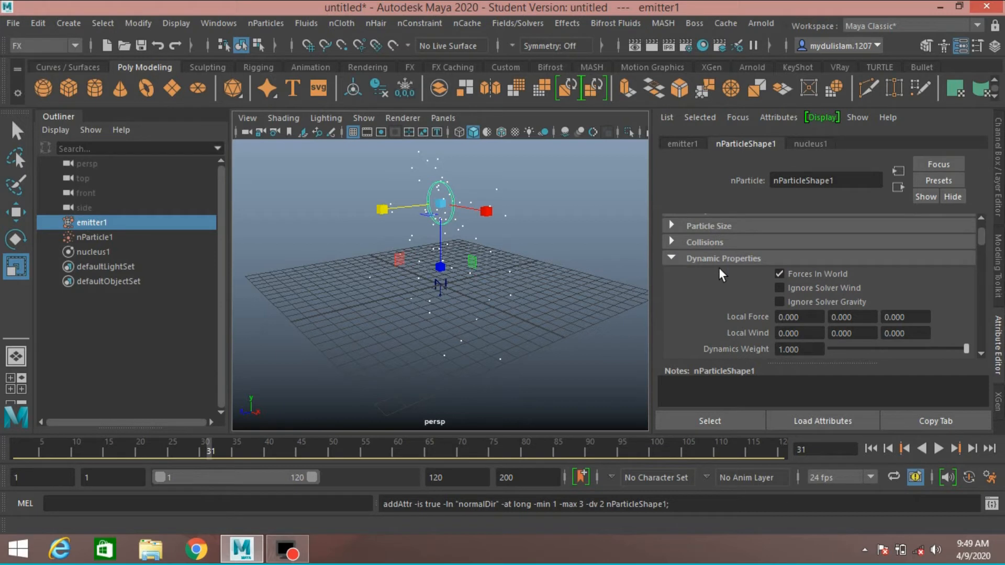
scroll(down, 3)
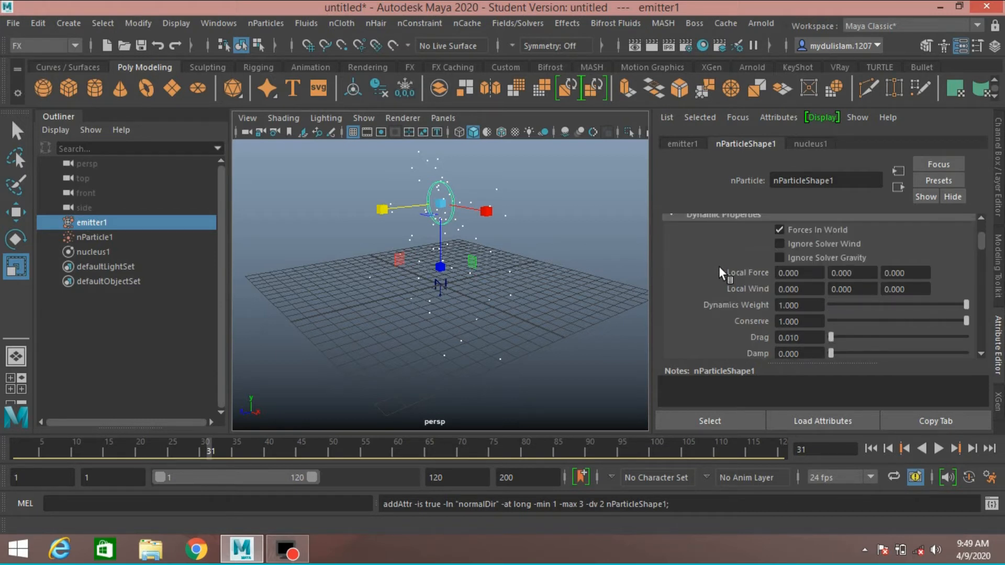
mouse_move(763, 322)
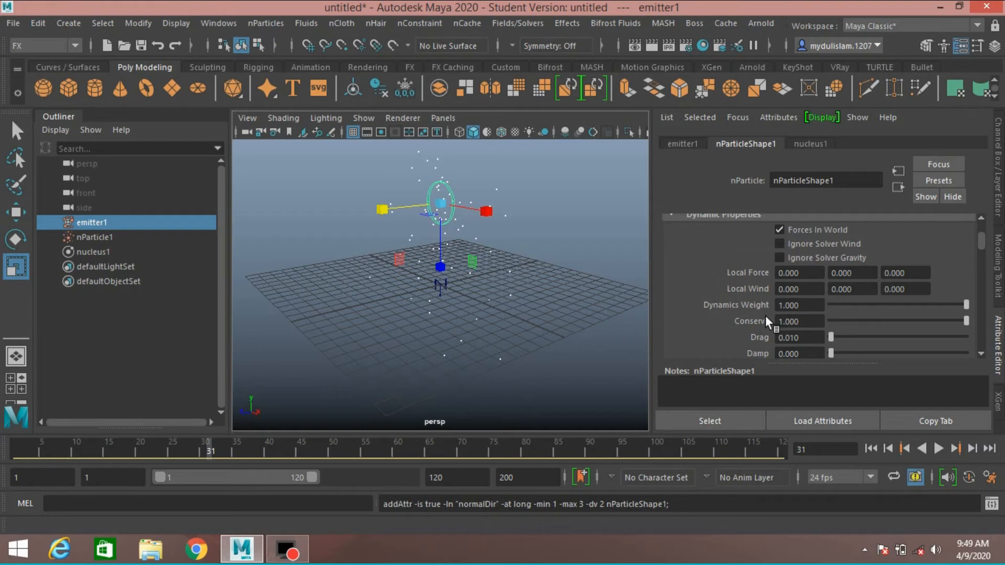
scroll(down, 3)
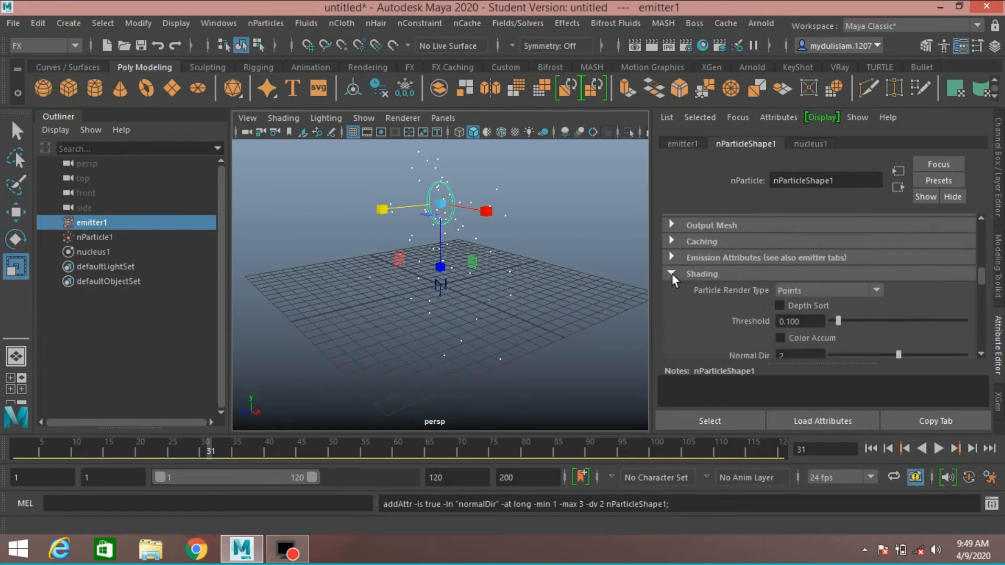
Set the Particle Render Type in the Shading section to Tube (s/w).
click(672, 274)
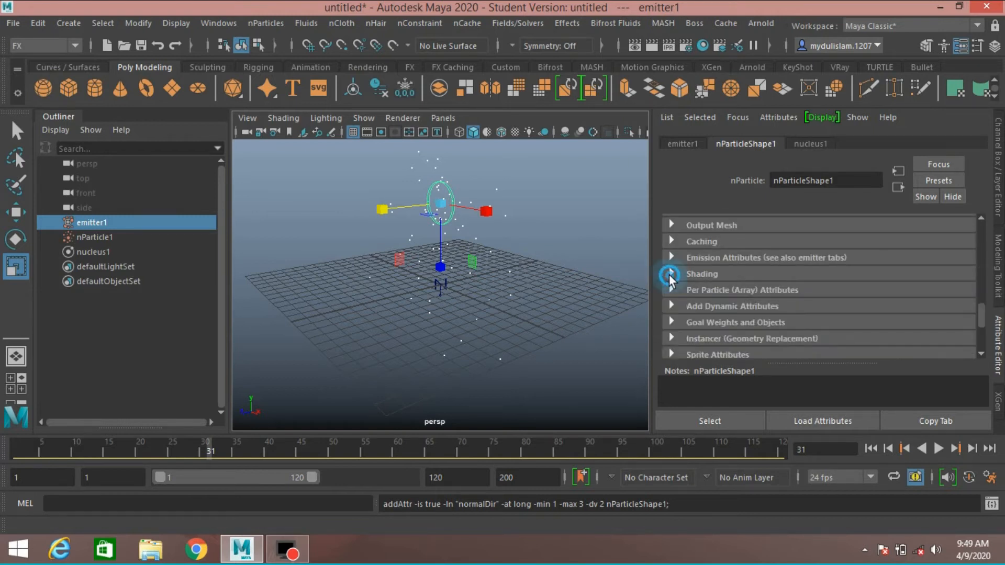
click(701, 274)
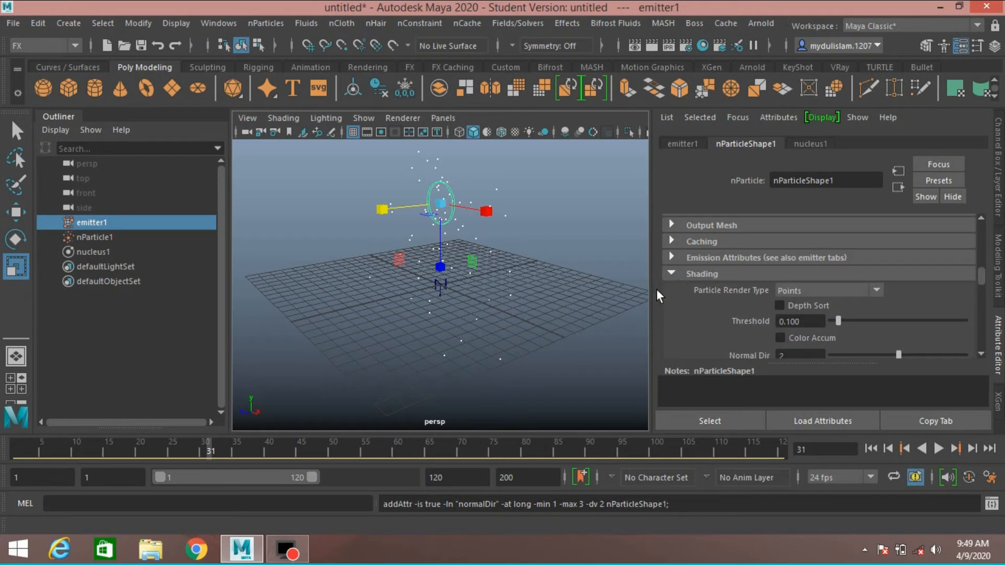
mouse_move(866, 298)
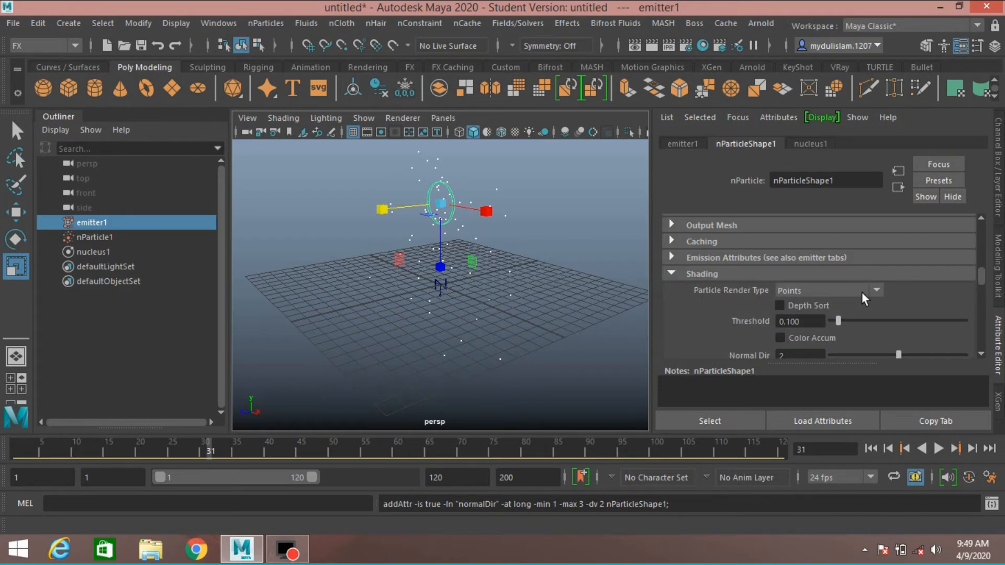
click(874, 291)
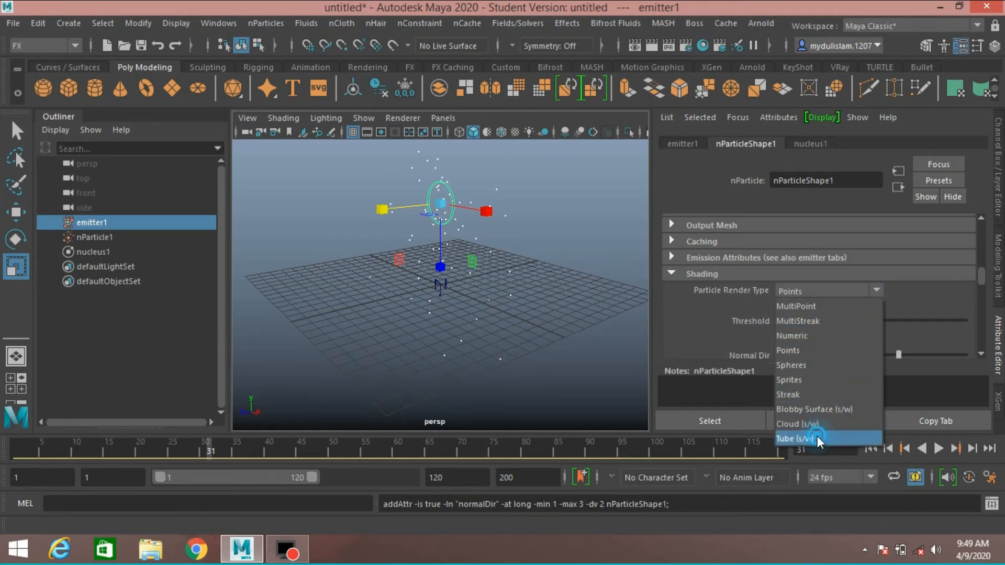
click(797, 424)
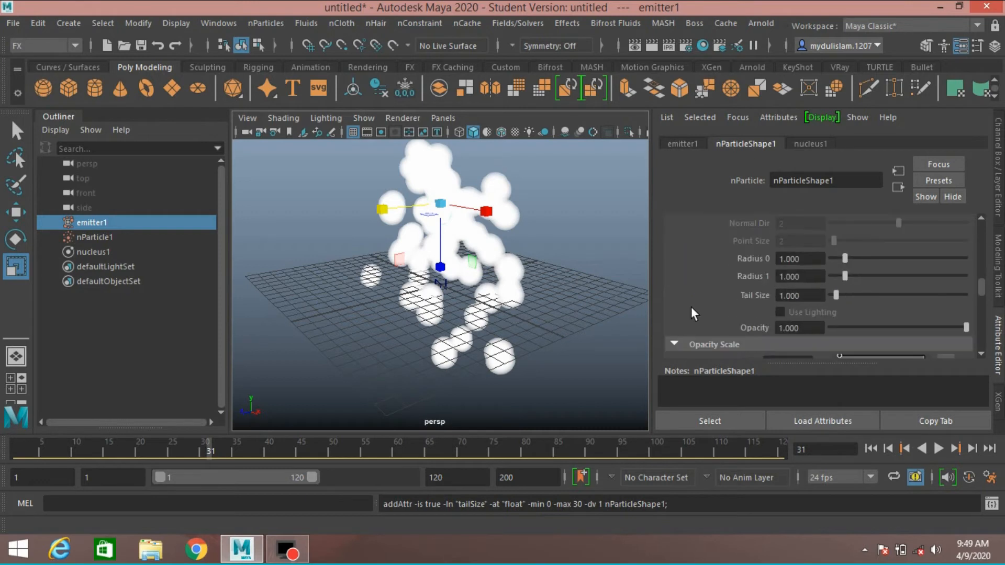
Set the tube start radius to 0.08 and Tail Size to 3.
click(800, 258)
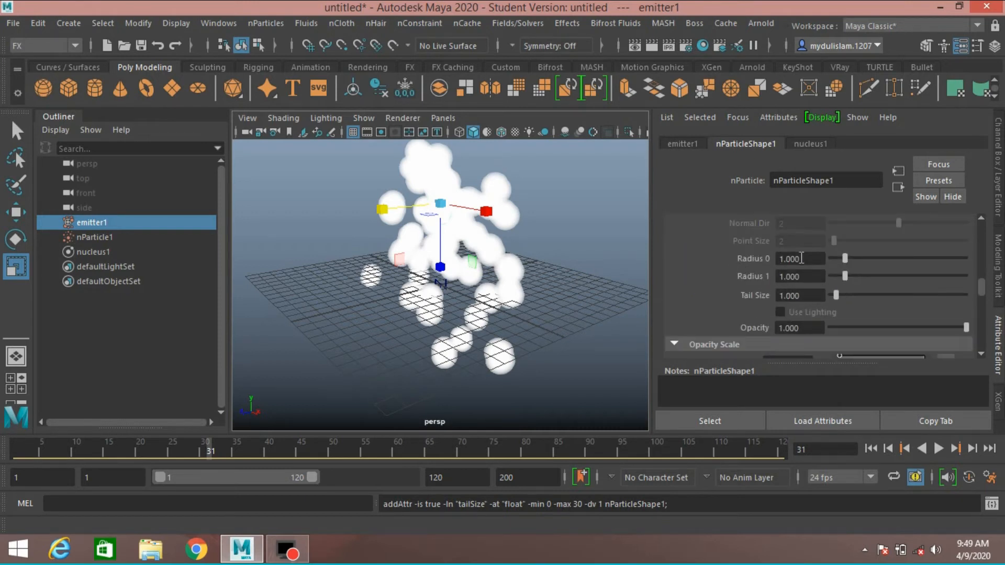
triple_click(800, 258)
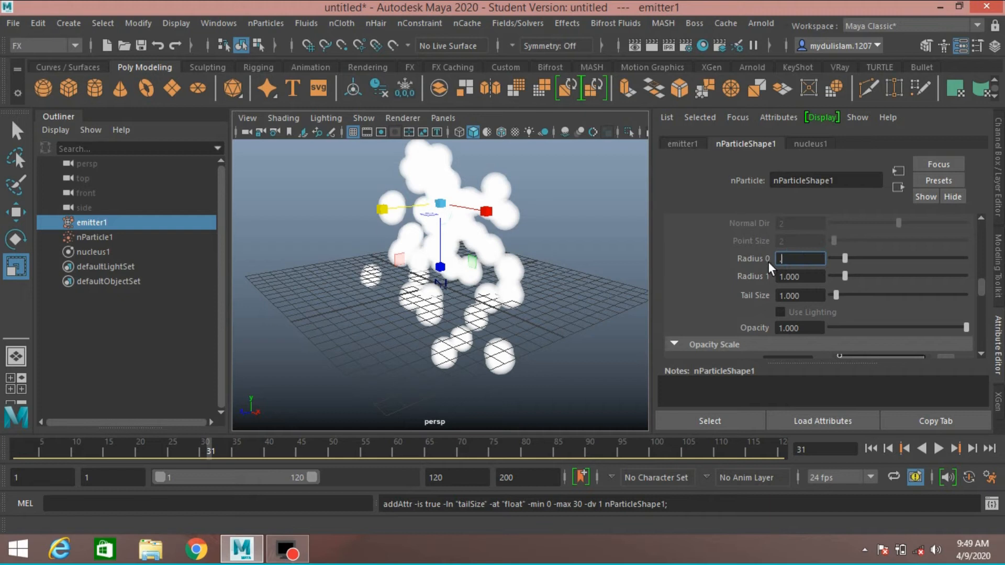
text(.08)
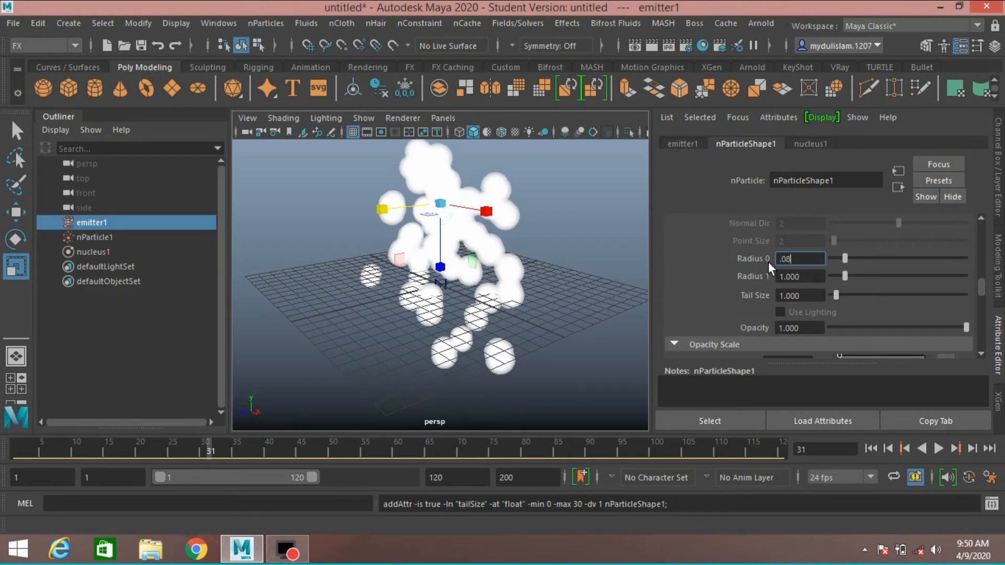
key(Return)
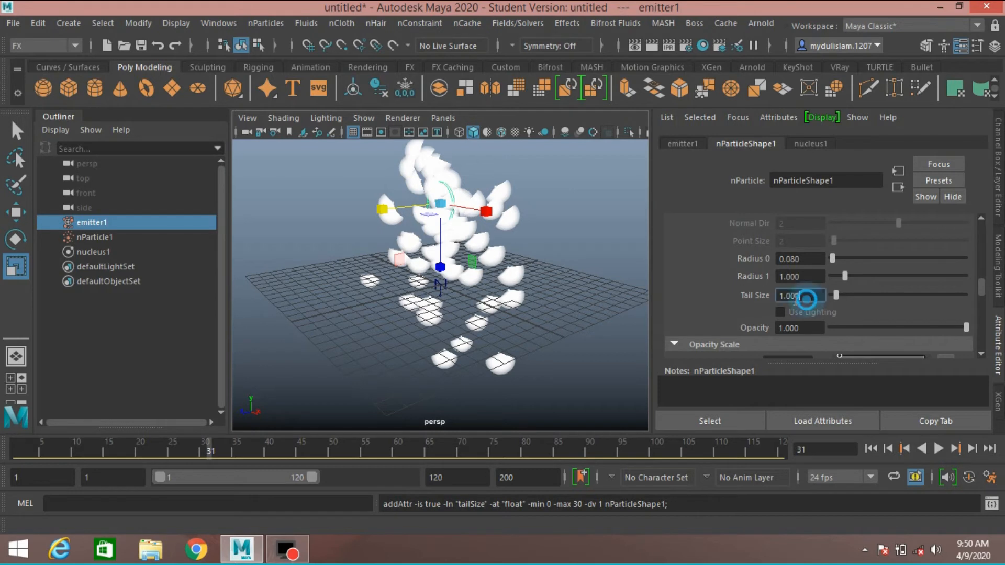
triple_click(800, 295)
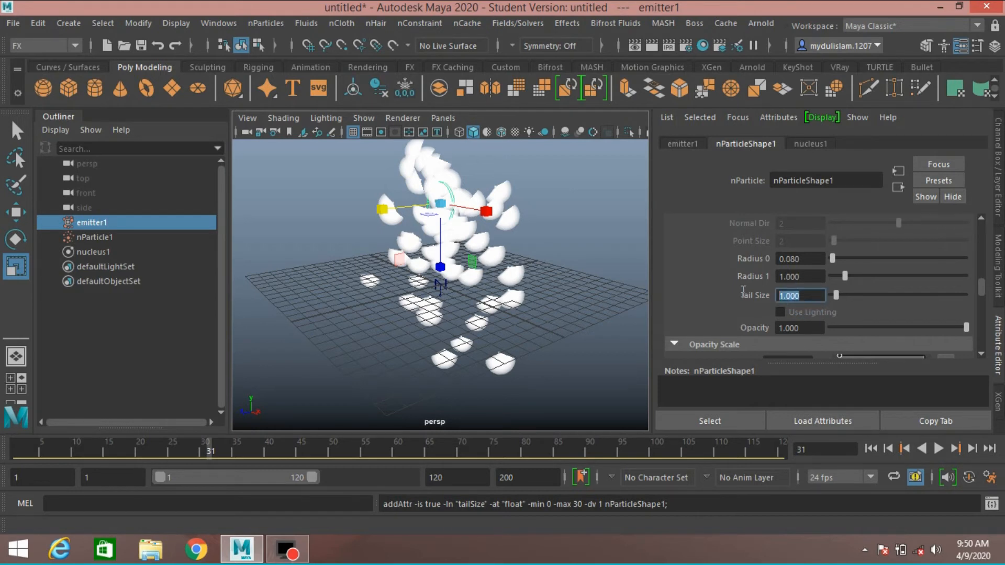
text(3.000)
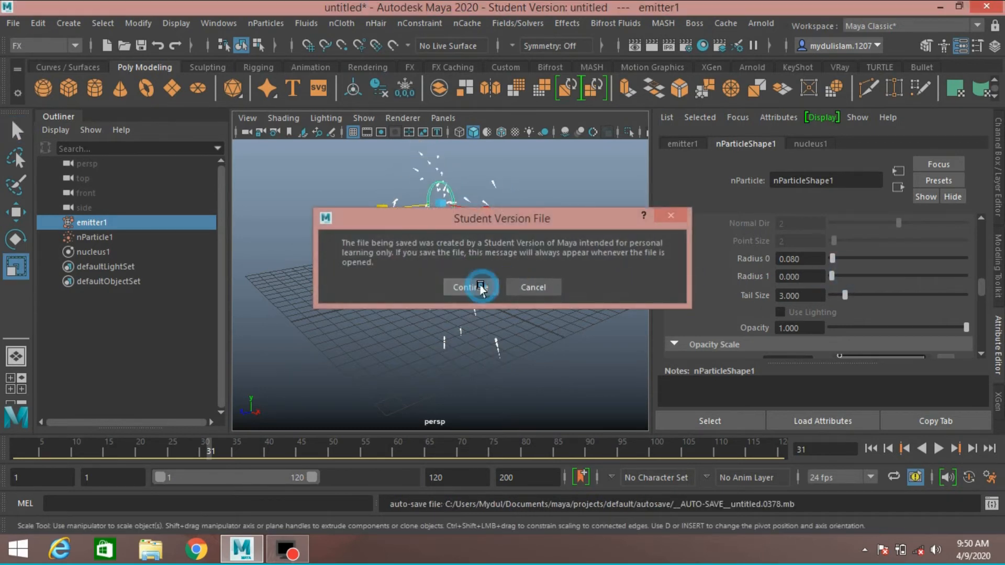
Continue the student-version save, colour the tube particles orange, and play the simulation.
click(470, 286)
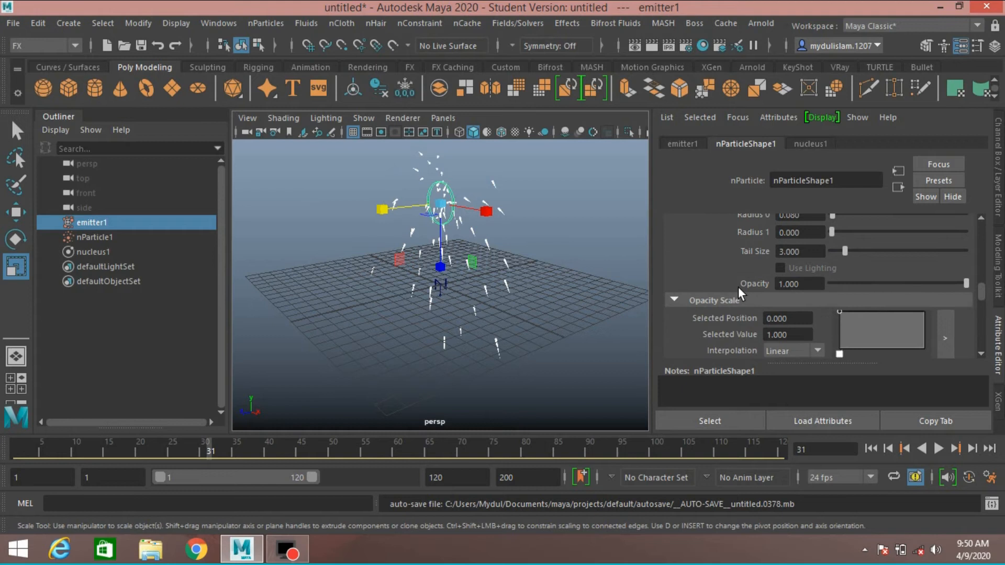
scroll(down, 3)
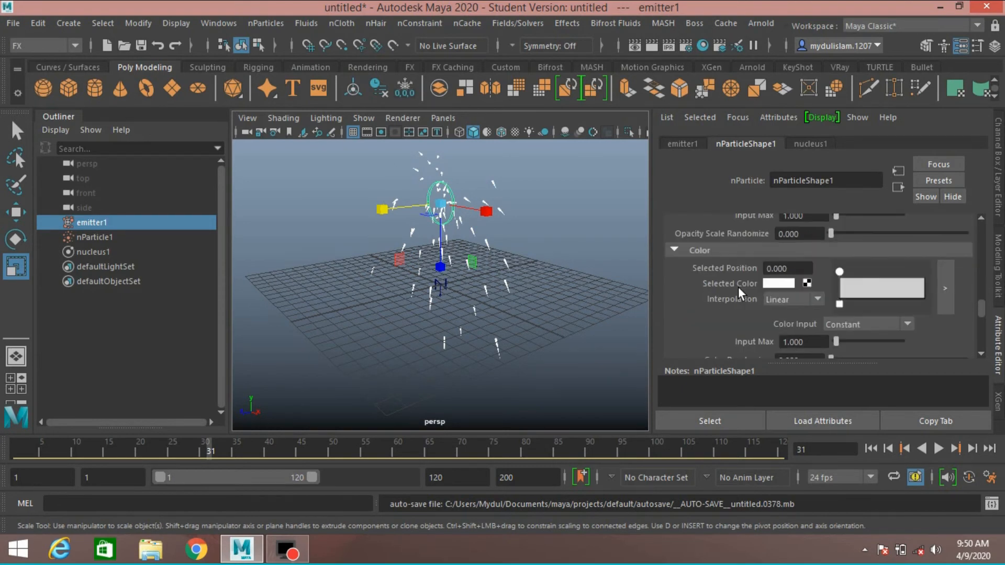
click(779, 284)
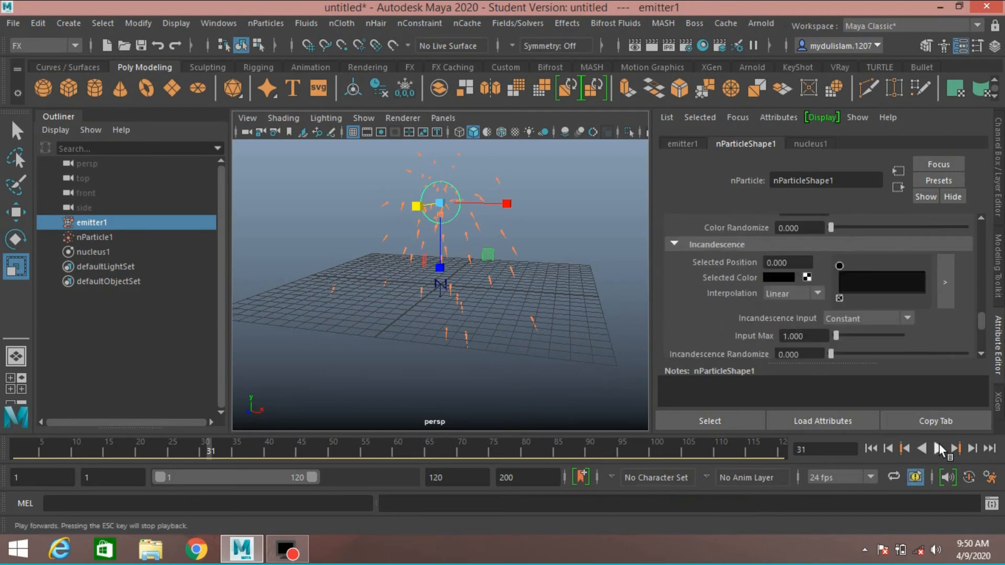
click(937, 449)
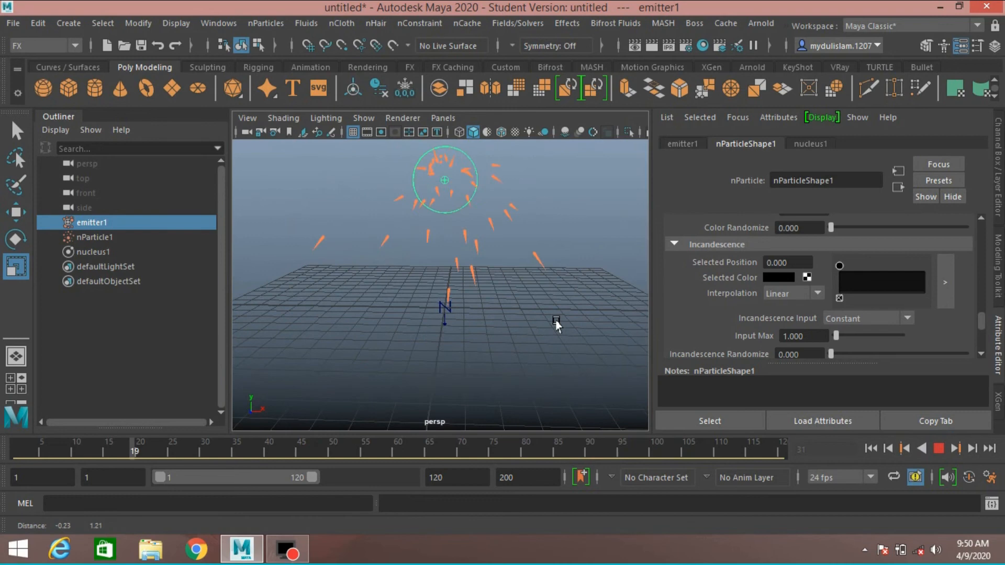
click(937, 448)
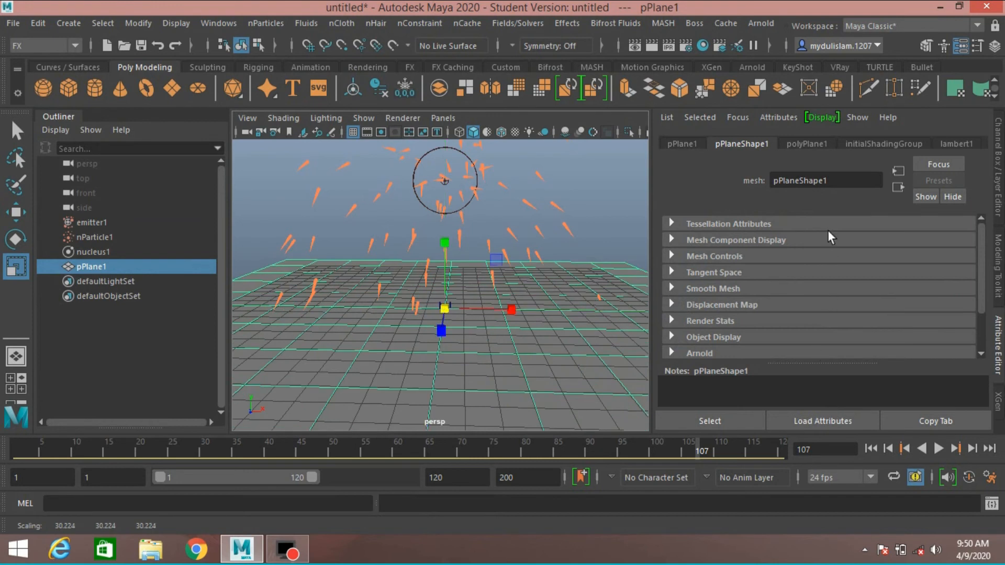
Select nParticle1 in the Outliner and show the nucleus1 solver attributes.
click(95, 237)
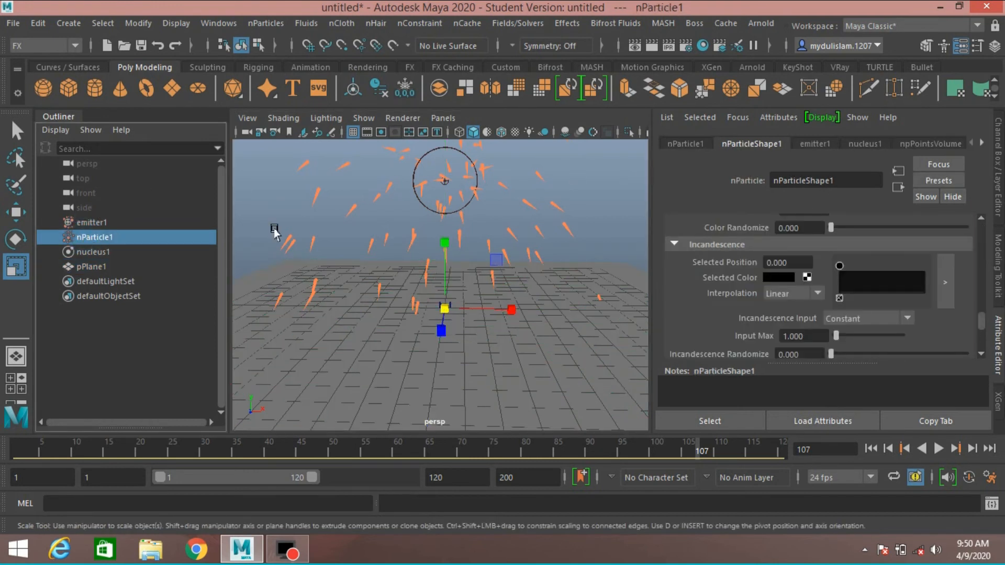
click(865, 143)
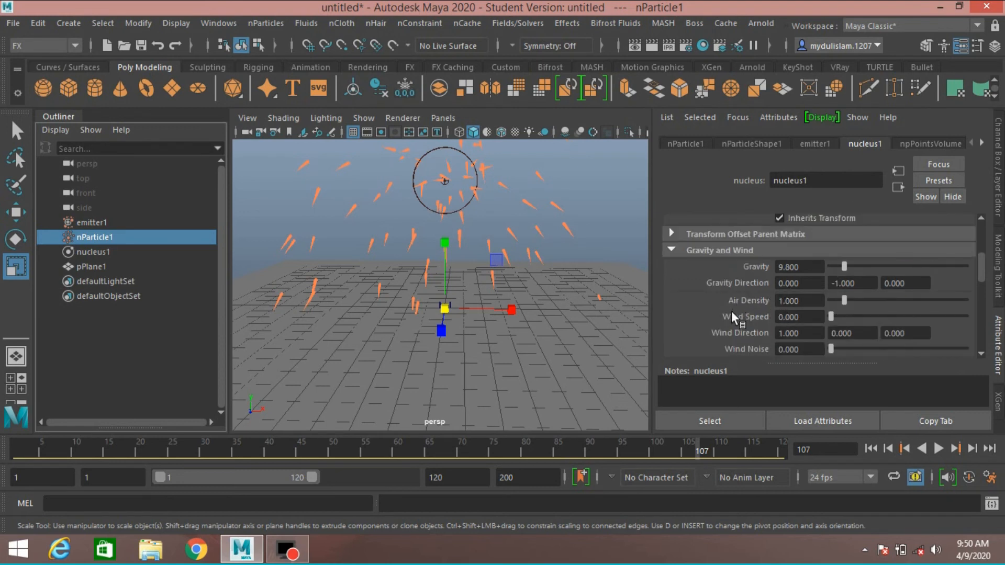
Turn on Use Plane in nucleus1's Ground Plane section and set Plane Bounce to 0.4.
scroll(down, 3)
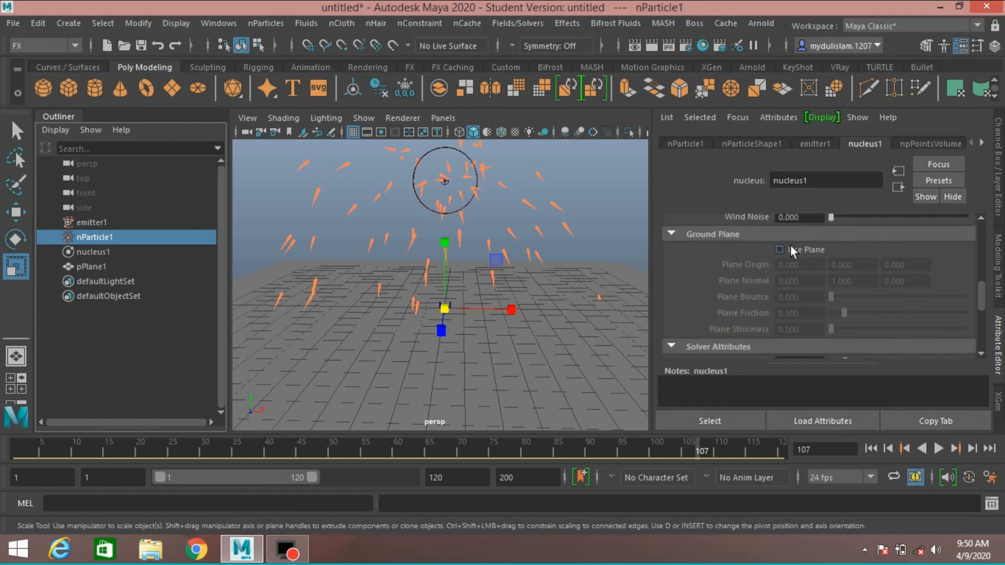
click(780, 250)
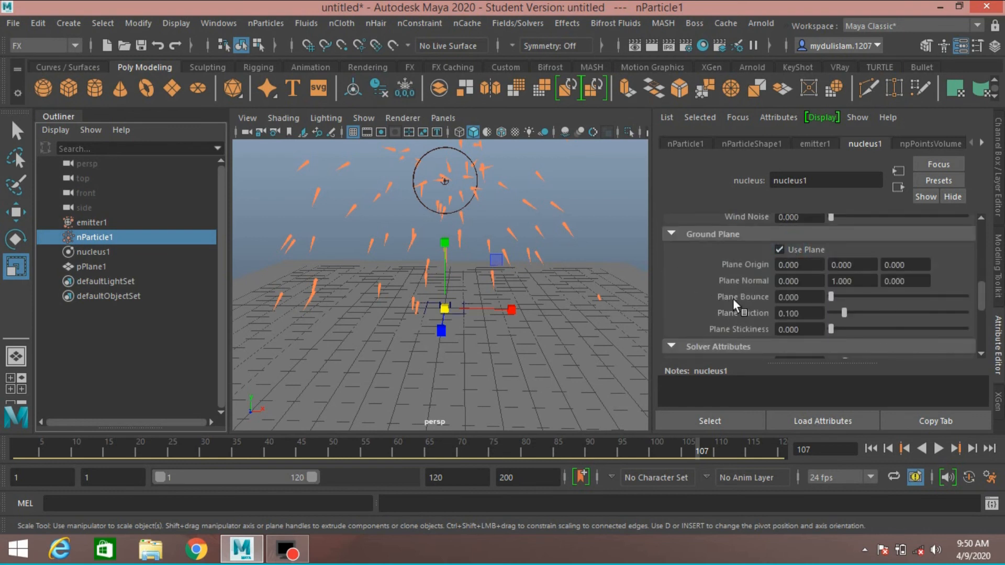
triple_click(800, 297)
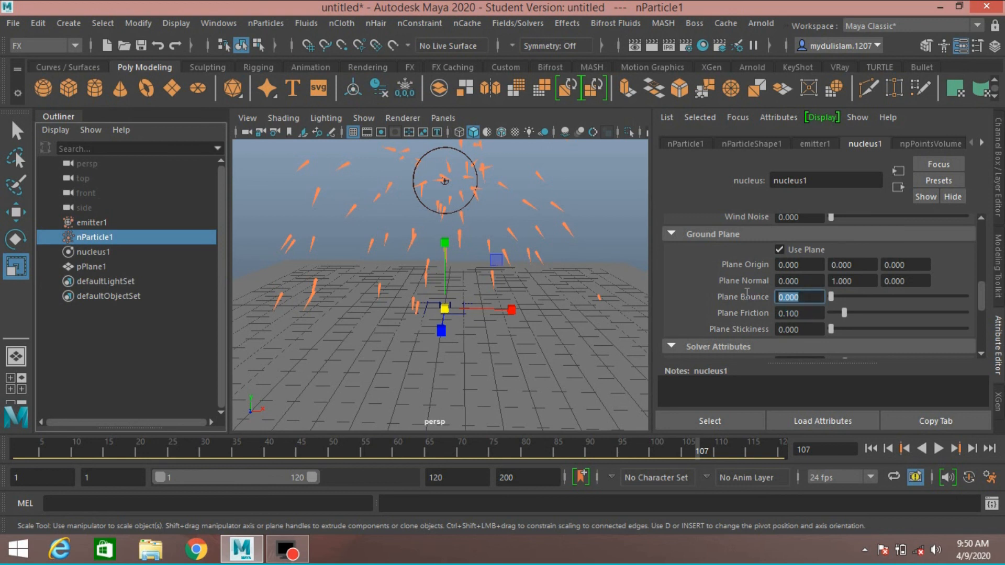
text(.4)
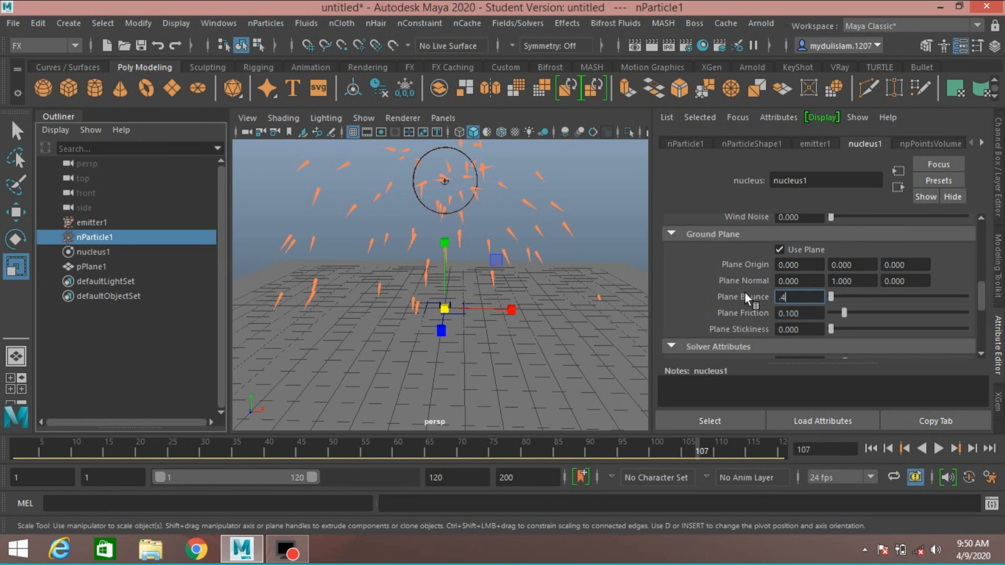